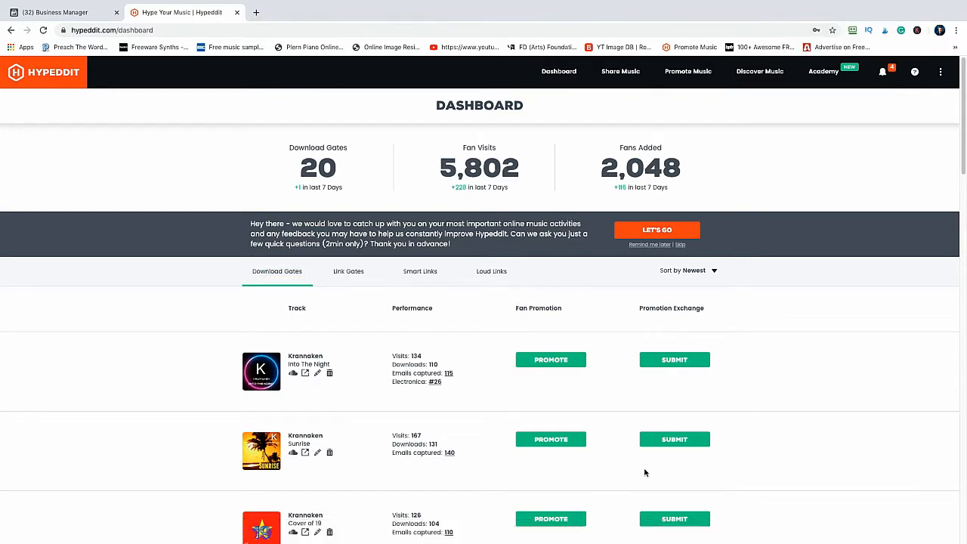
{"action": "mouse_move", "coordinate": [502, 411]}
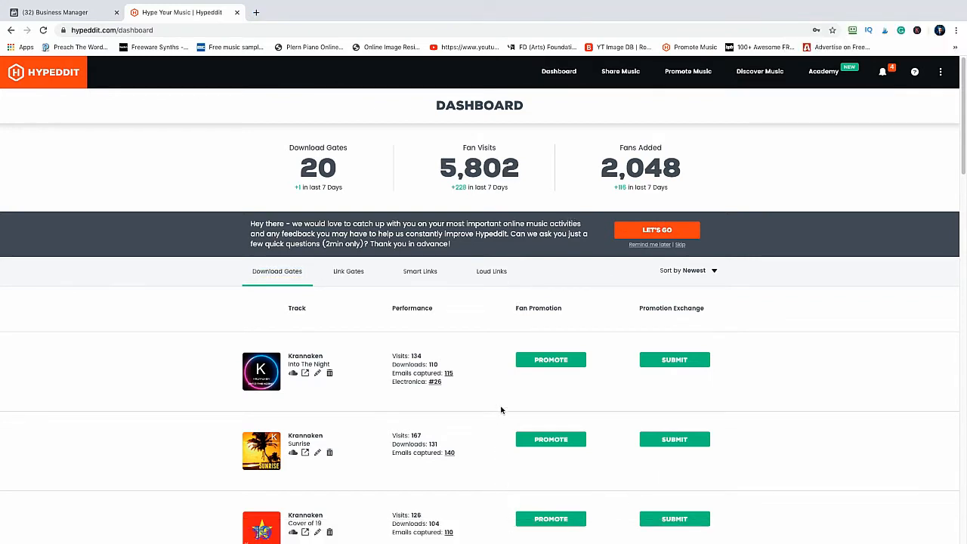
{"action": "mouse_move", "coordinate": [371, 493]}
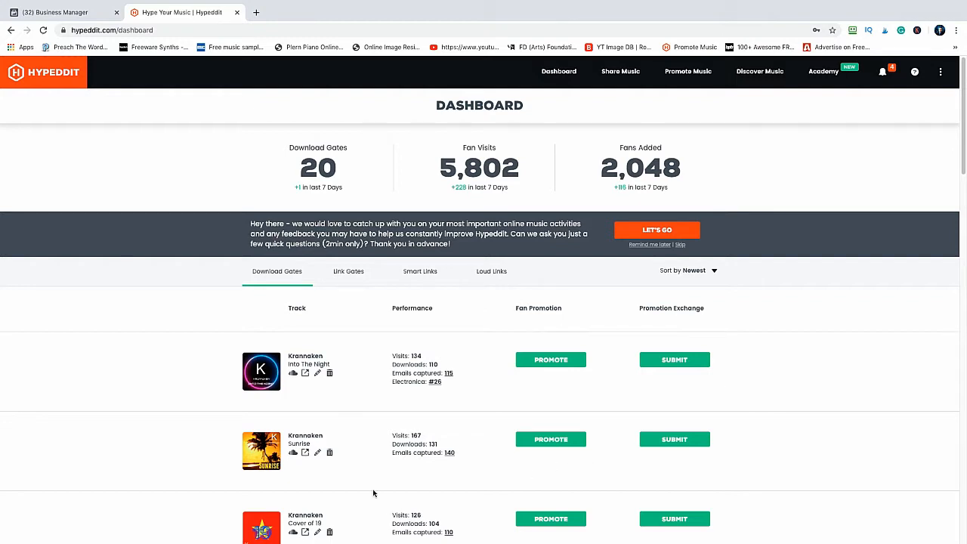
{"action": "mouse_move", "coordinate": [347, 280]}
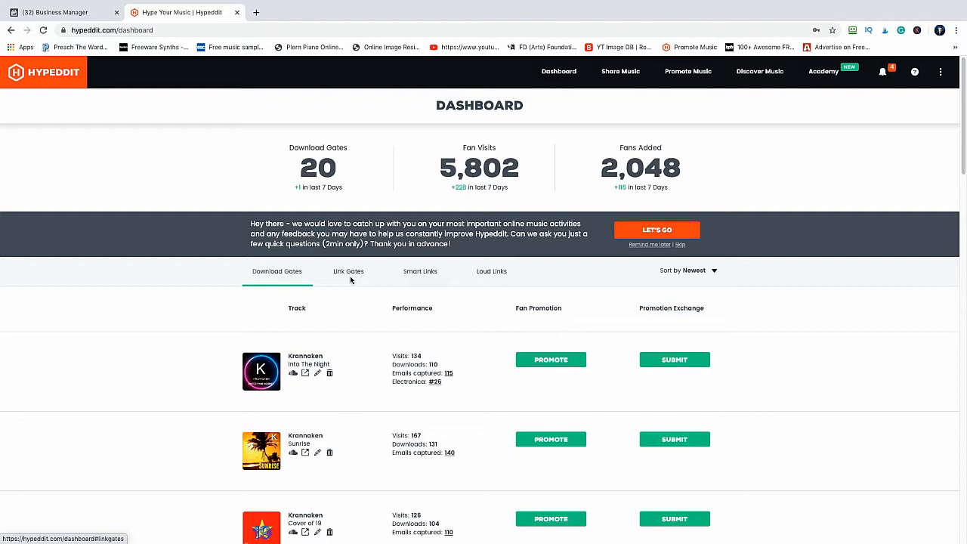
View the empty Link Gates list and start sharing something new via Share Music
{"action": "left_click", "coordinate": [347, 271]}
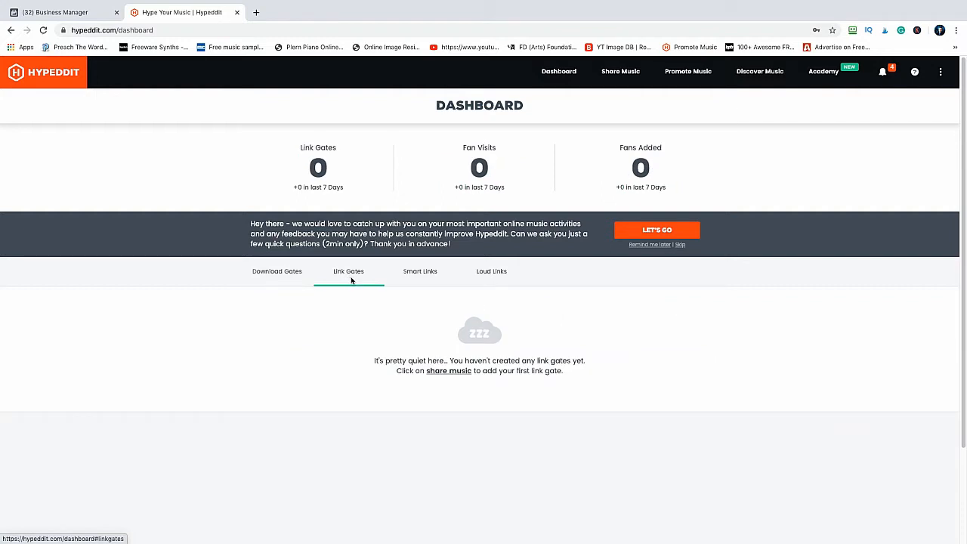
{"action": "mouse_move", "coordinate": [472, 293]}
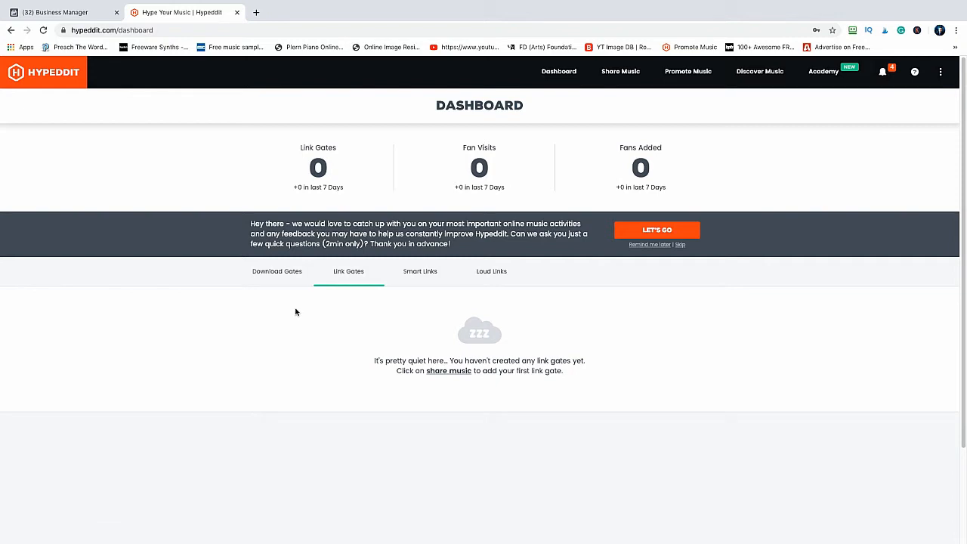
{"action": "mouse_move", "coordinate": [488, 224]}
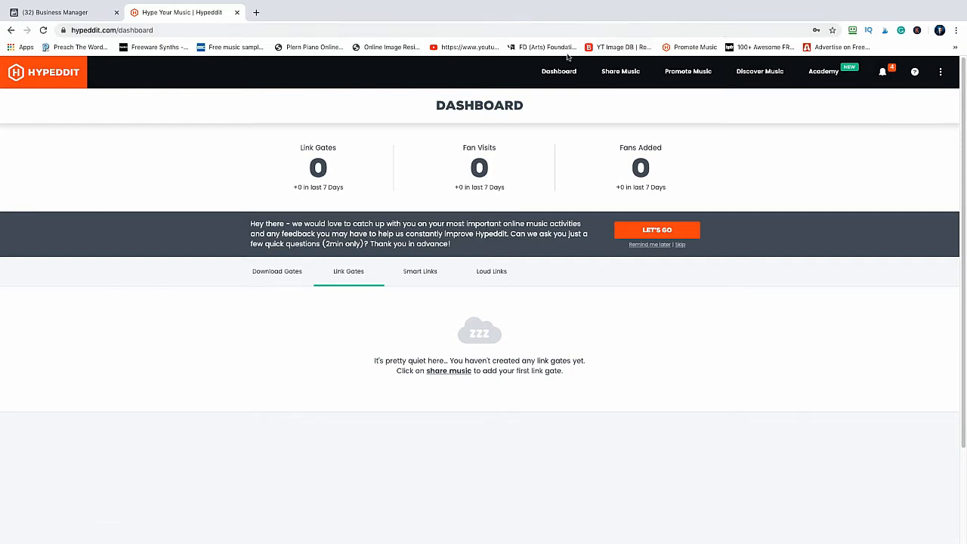
{"action": "left_click", "coordinate": [620, 72]}
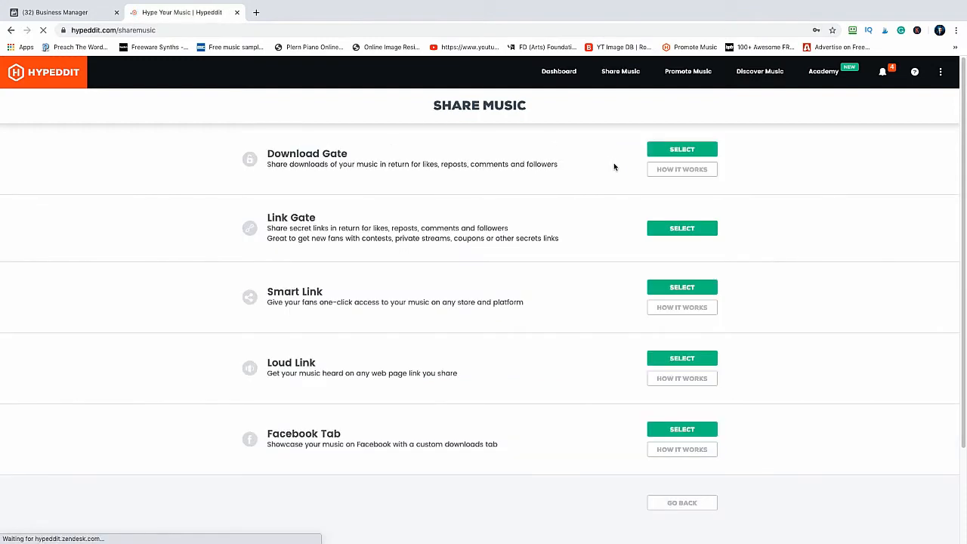
Create a Link Gate with artist Krannaken and title 'InstaSeries Bundle by WA Production'
{"action": "left_click", "coordinate": [682, 227]}
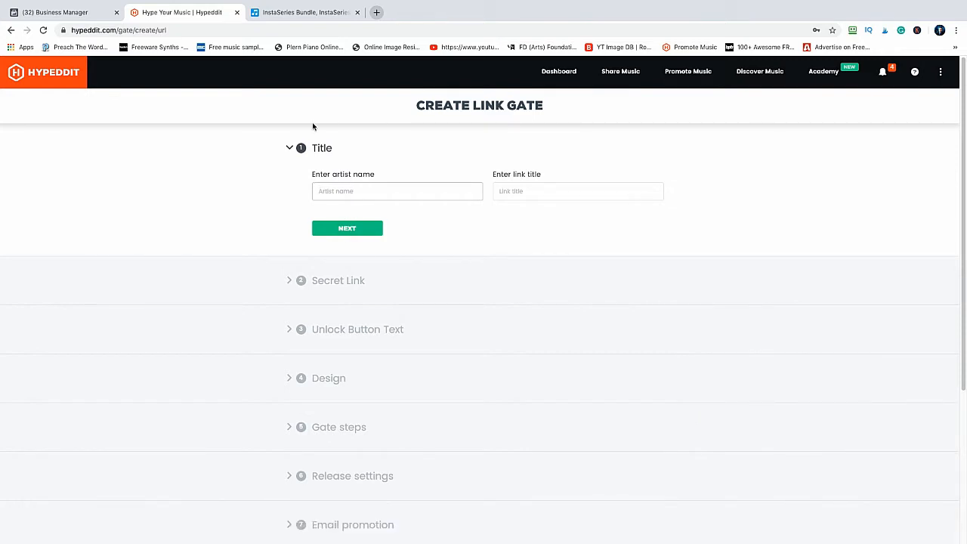
{"action": "type", "text": "Krannoken"}
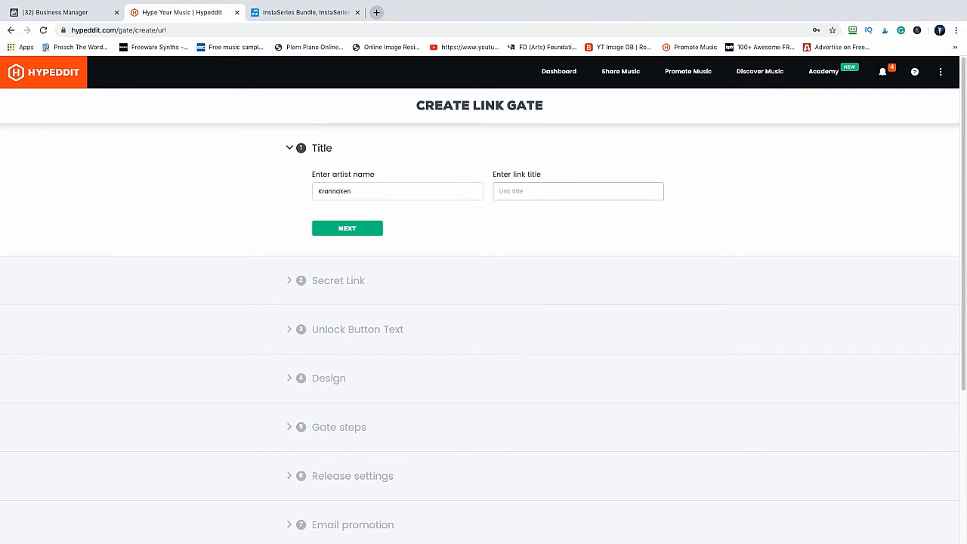
{"action": "type", "text": "ins"}
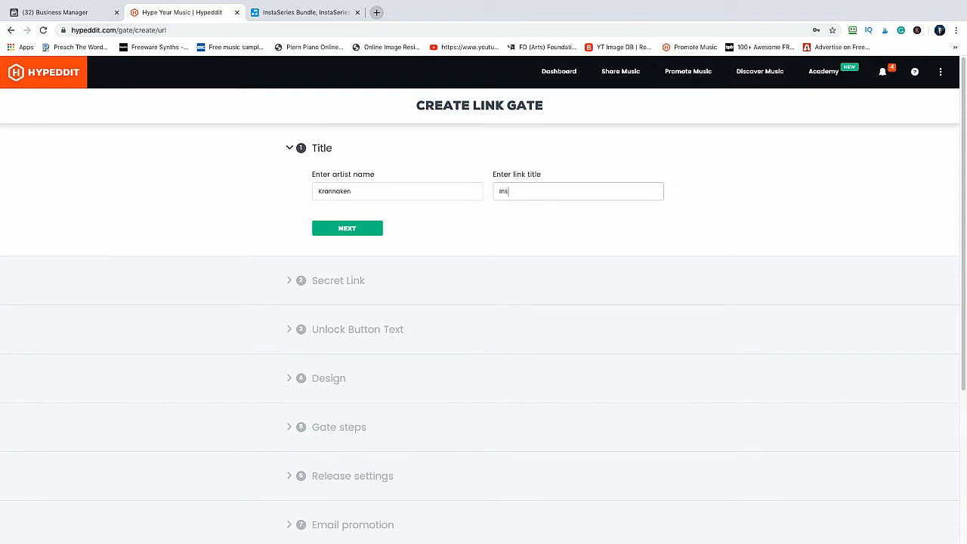
{"action": "type", "text": "InstaSeries Bundle"}
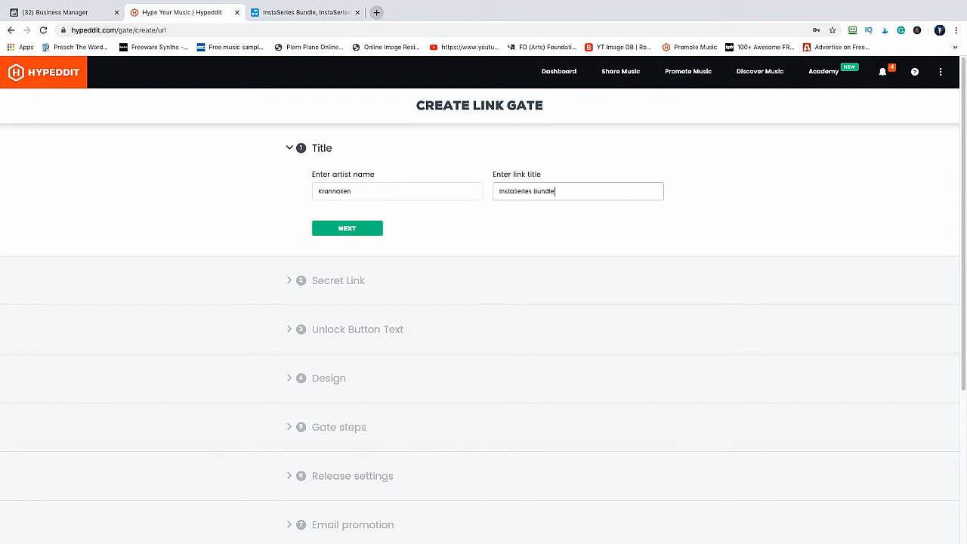
{"action": "type", "text": "by WA"}
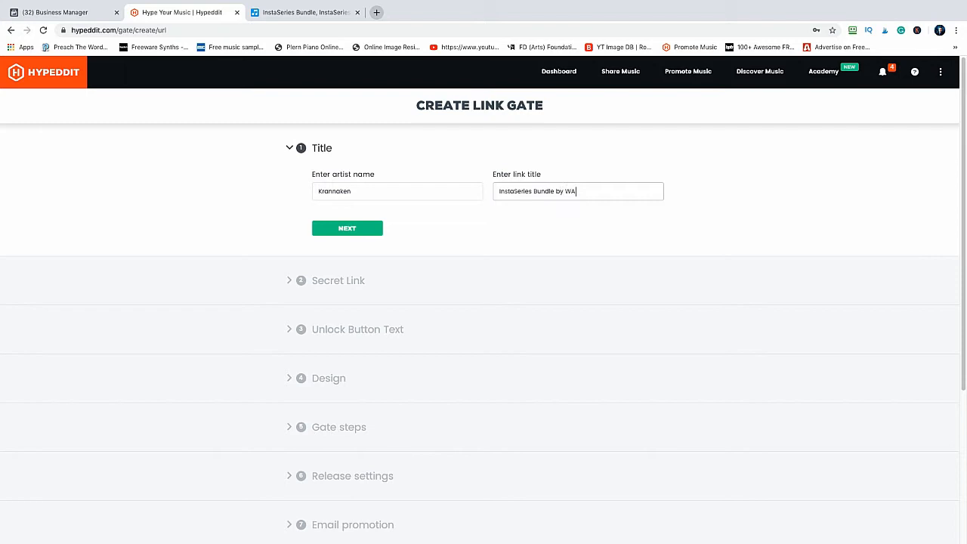
{"action": "type", "text": "Production"}
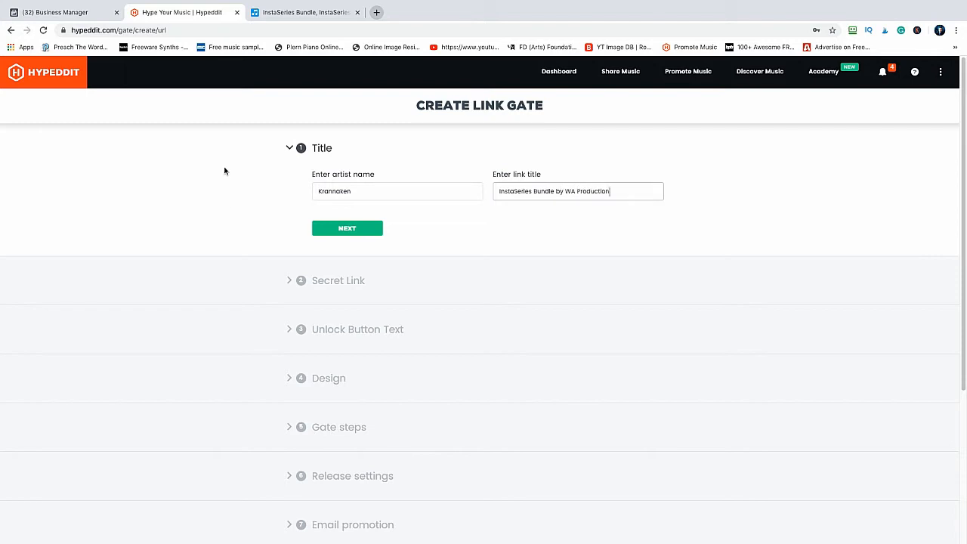
Paste the InstaSeries Bundle affiliate product URL as the secret link and continue
{"action": "left_click", "coordinate": [347, 227]}
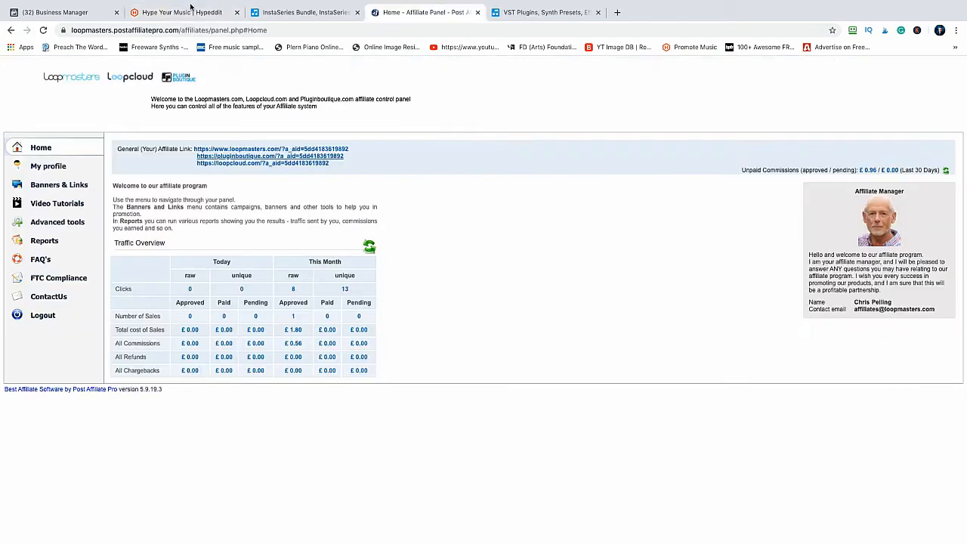
{"action": "left_click", "coordinate": [181, 12]}
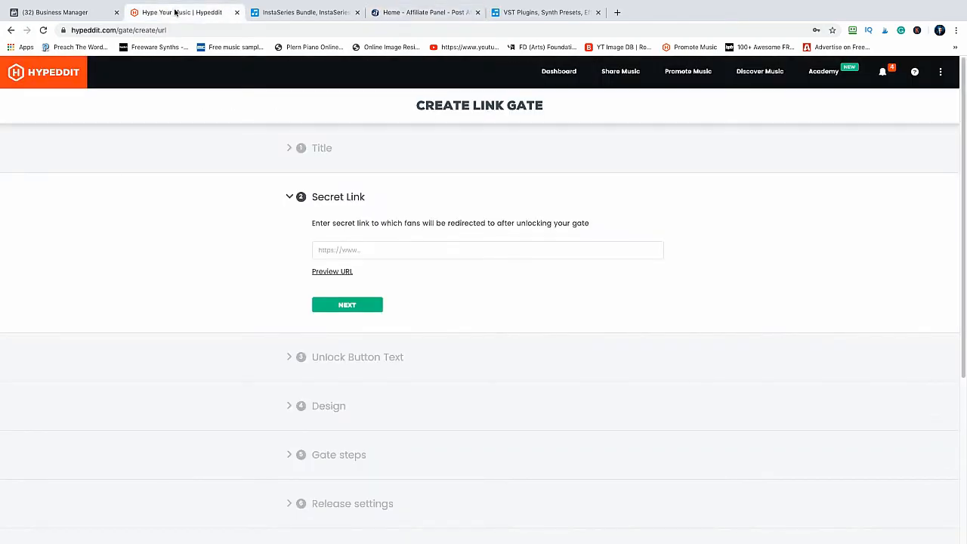
{"action": "mouse_move", "coordinate": [215, 175]}
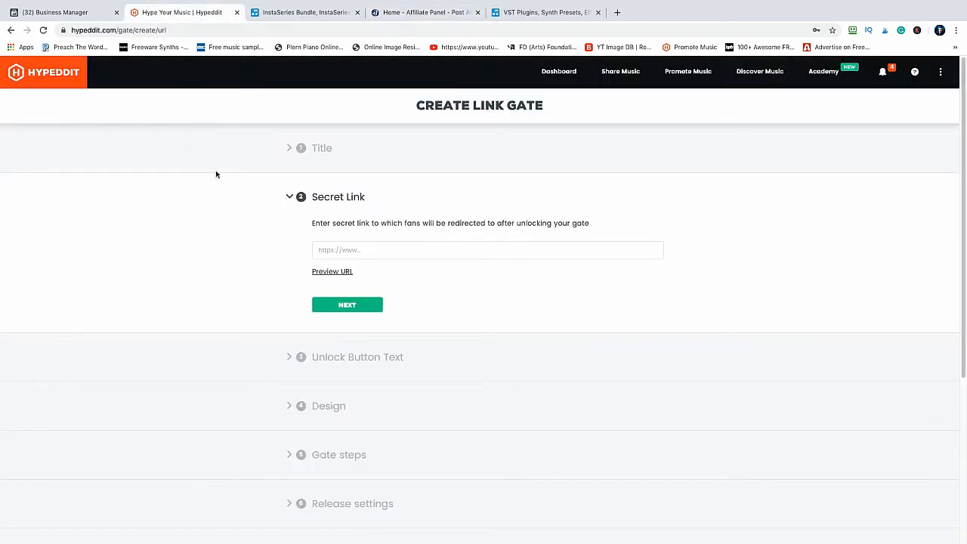
{"action": "left_click", "coordinate": [486, 249]}
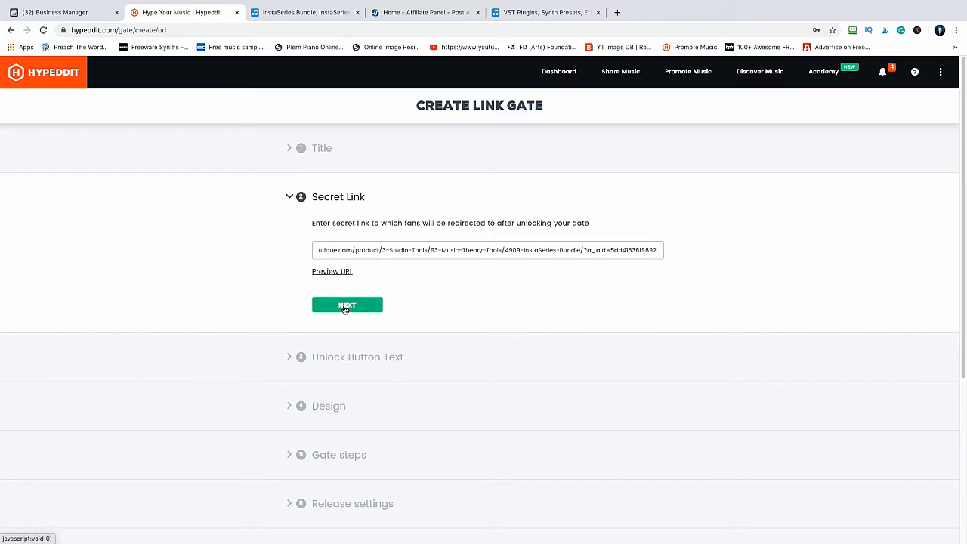
{"action": "left_click", "coordinate": [348, 305]}
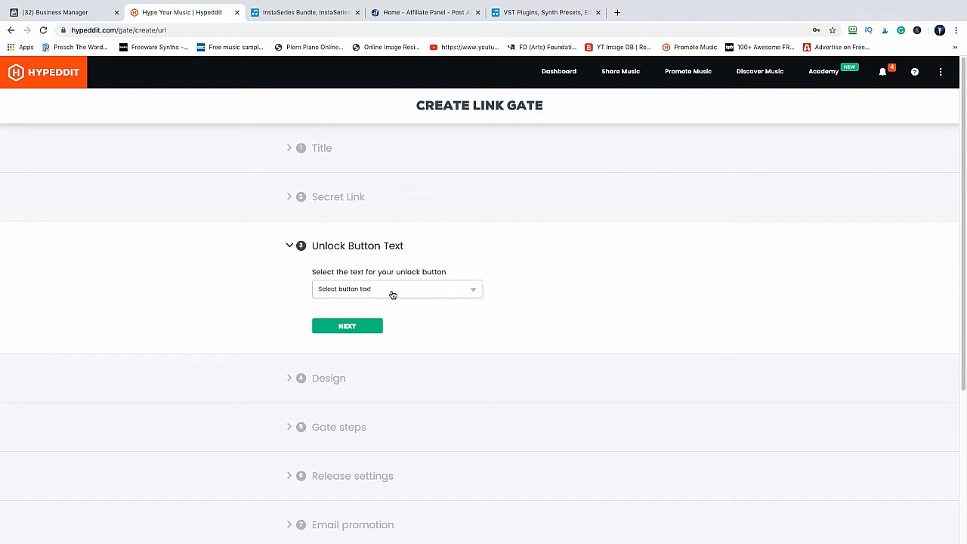
Choose Download as the unlock button text and continue to the design step
{"action": "left_click", "coordinate": [396, 289]}
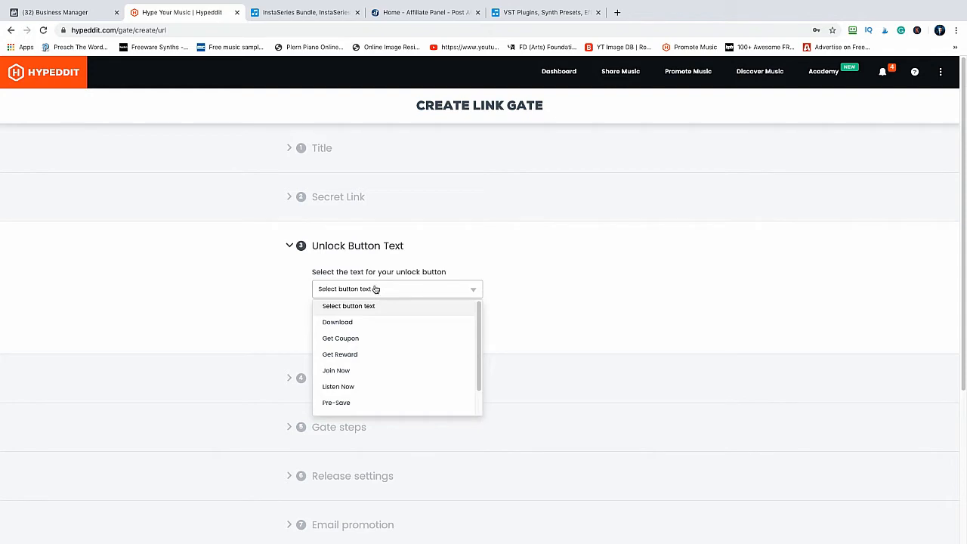
{"action": "scroll", "scroll_direction": "down", "scroll_amount": 3}
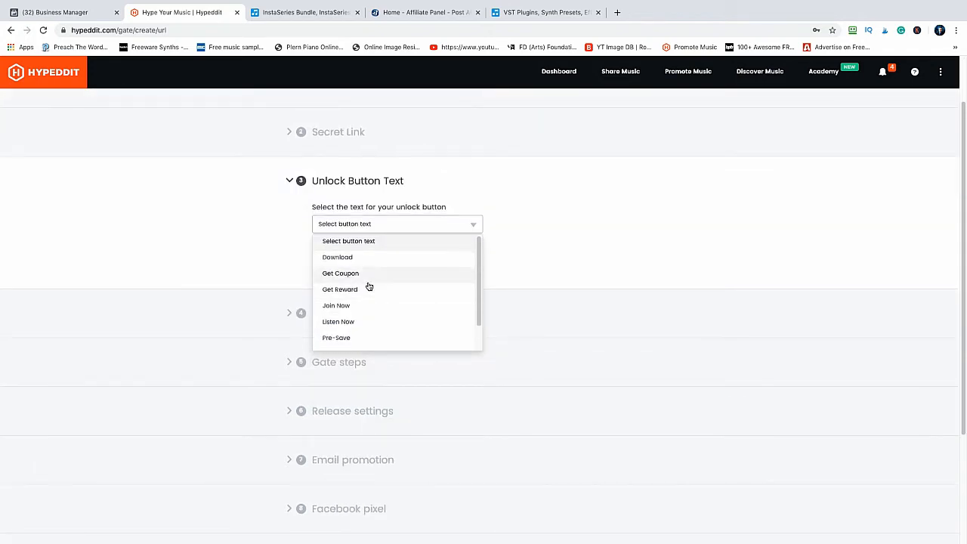
{"action": "left_click", "coordinate": [337, 257]}
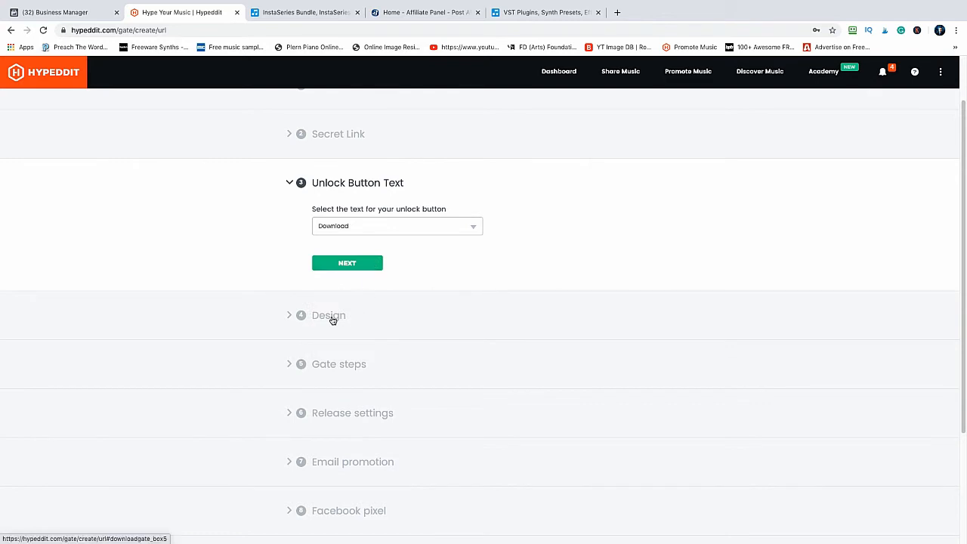
{"action": "left_click", "coordinate": [330, 316]}
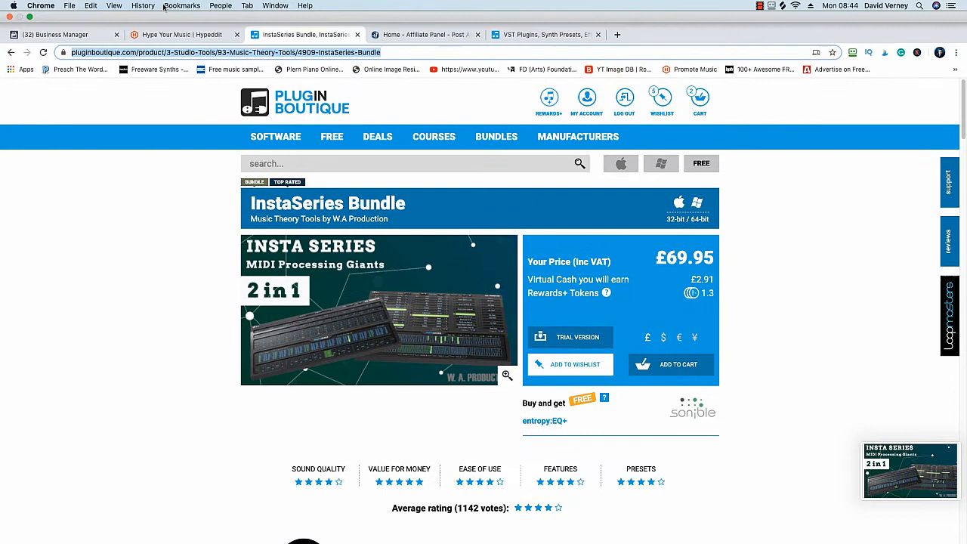
Return to the Hypeddit gate and scroll to the Design section with the empty cover art slot
{"action": "left_click", "coordinate": [181, 34]}
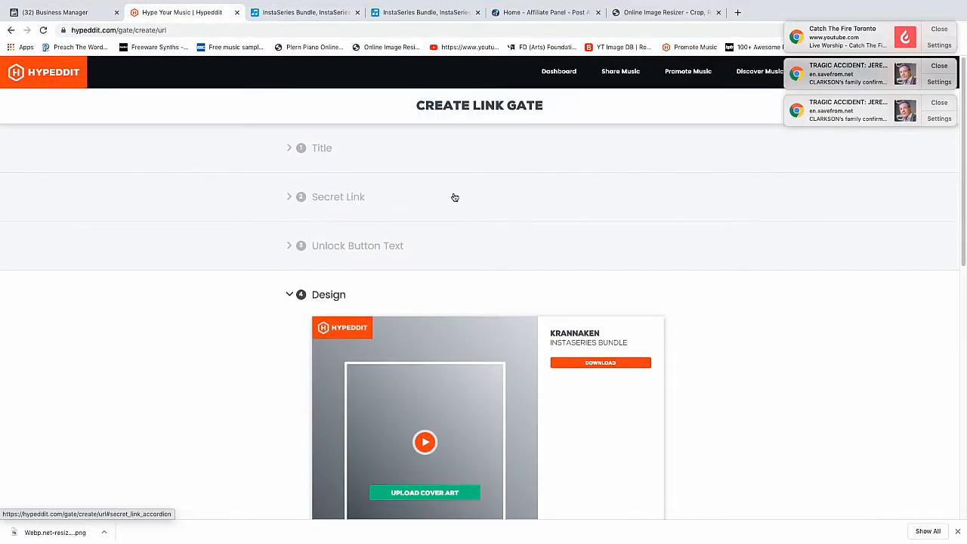
{"action": "scroll", "scroll_direction": "down", "scroll_amount": 3}
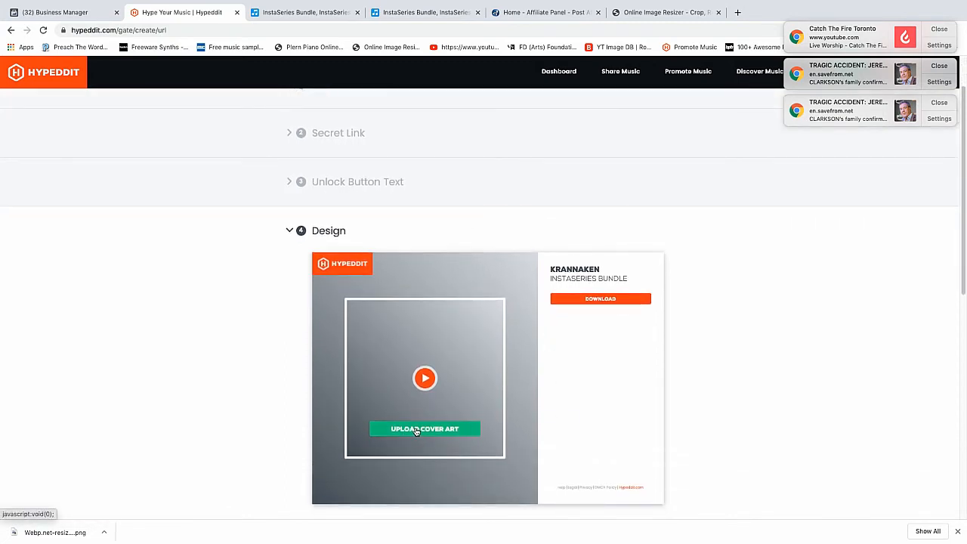
Cancel the cover art file dialog and go back to the online image resizer page
{"action": "left_click", "coordinate": [425, 429]}
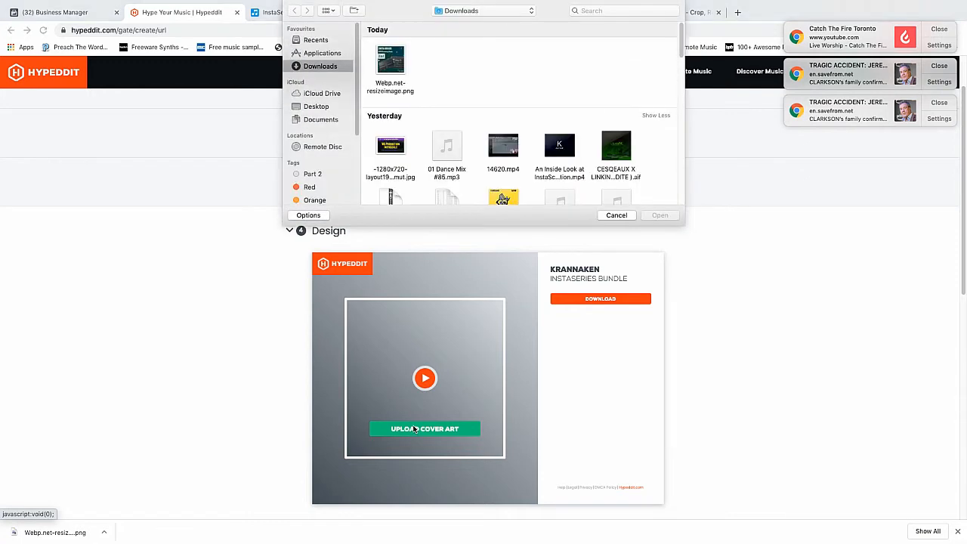
{"action": "mouse_move", "coordinate": [417, 432]}
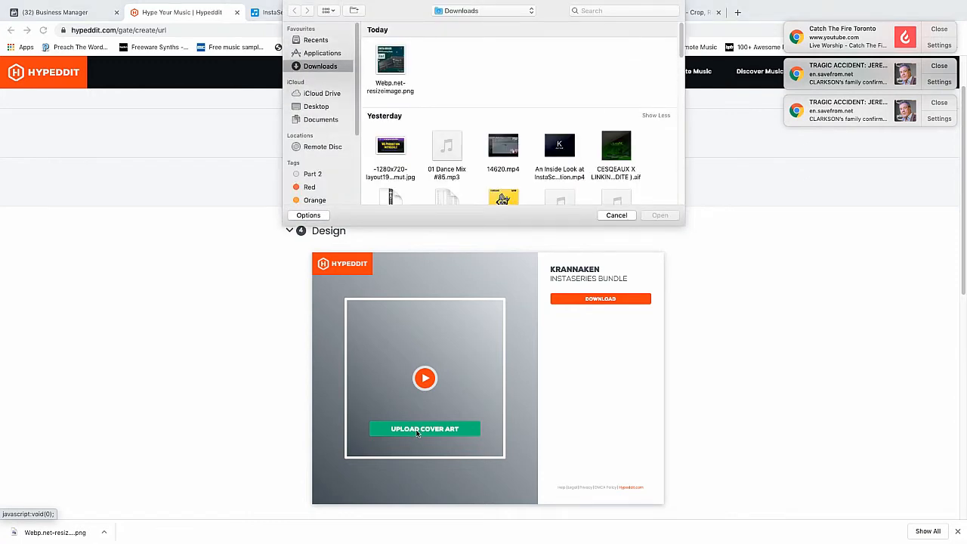
{"action": "mouse_move", "coordinate": [475, 15]}
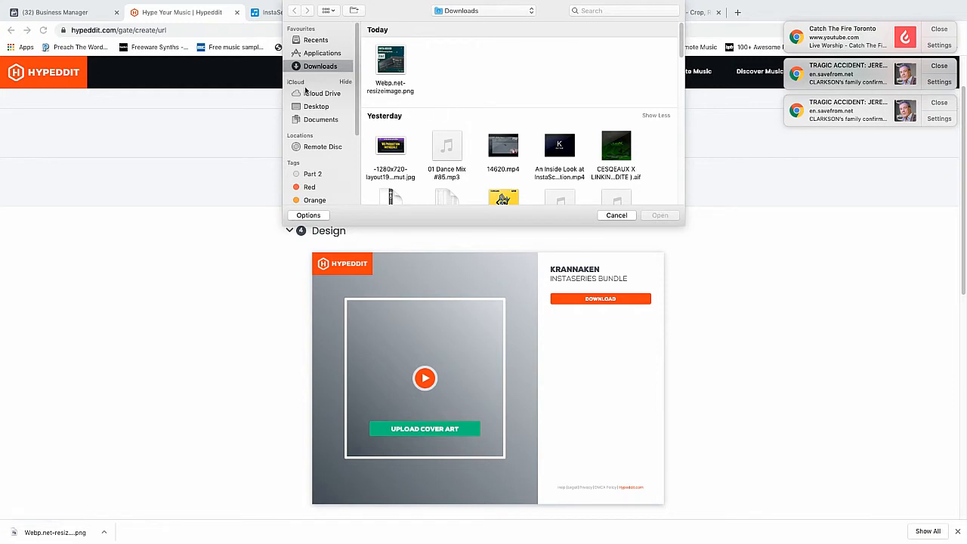
{"action": "left_click", "coordinate": [315, 39]}
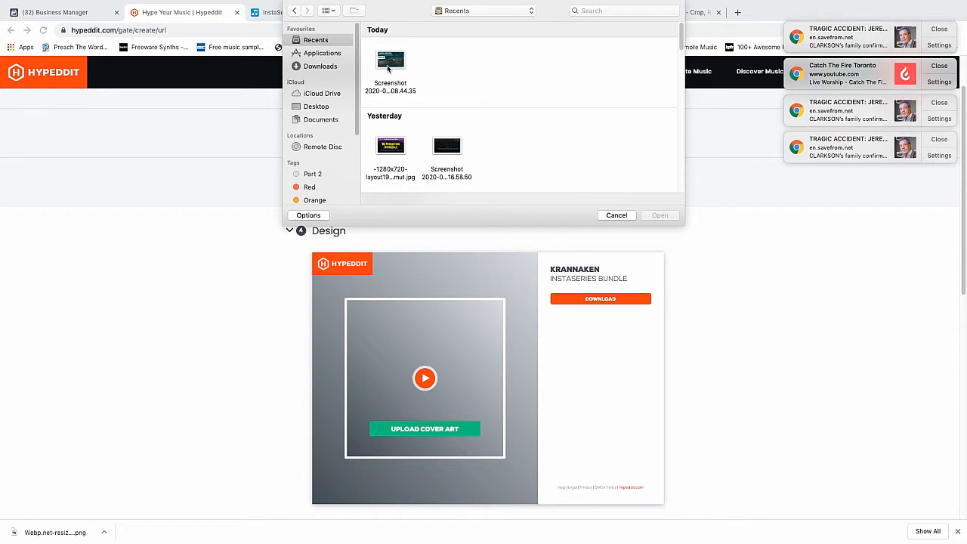
{"action": "mouse_move", "coordinate": [348, 67]}
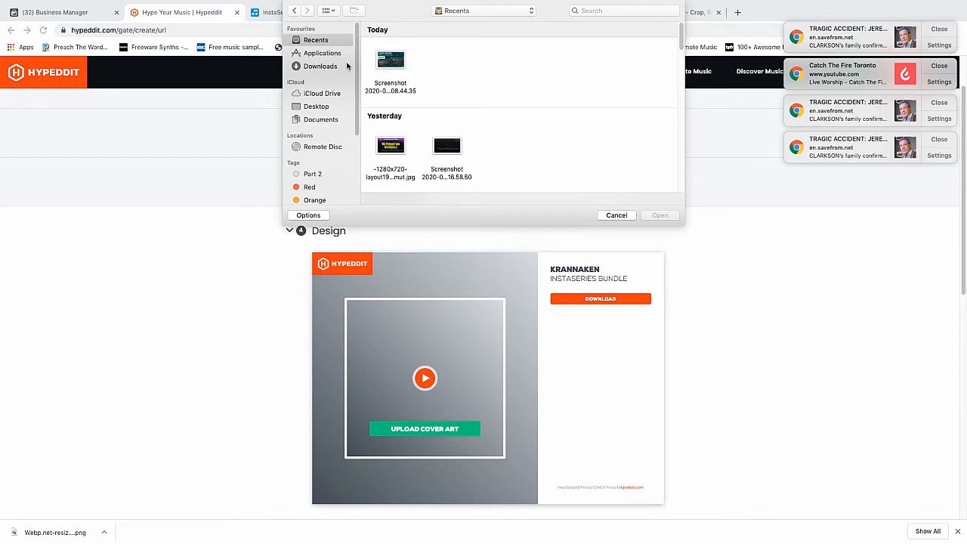
{"action": "mouse_move", "coordinate": [333, 67]}
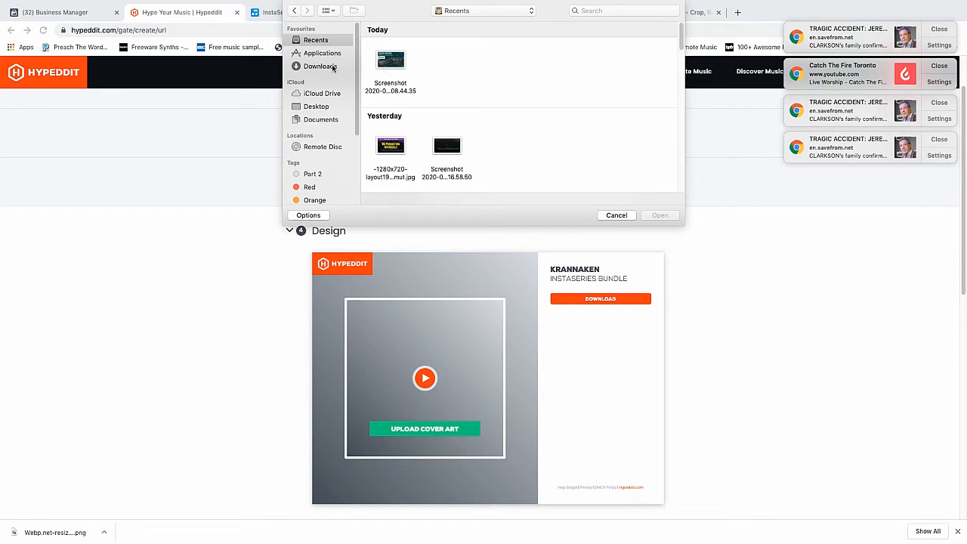
{"action": "left_click", "coordinate": [320, 66]}
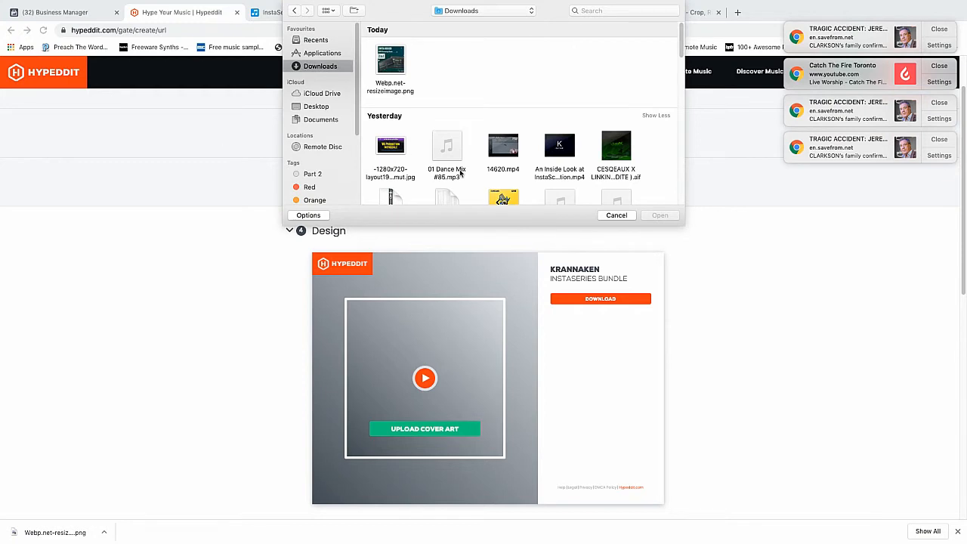
{"action": "left_click", "coordinate": [617, 215]}
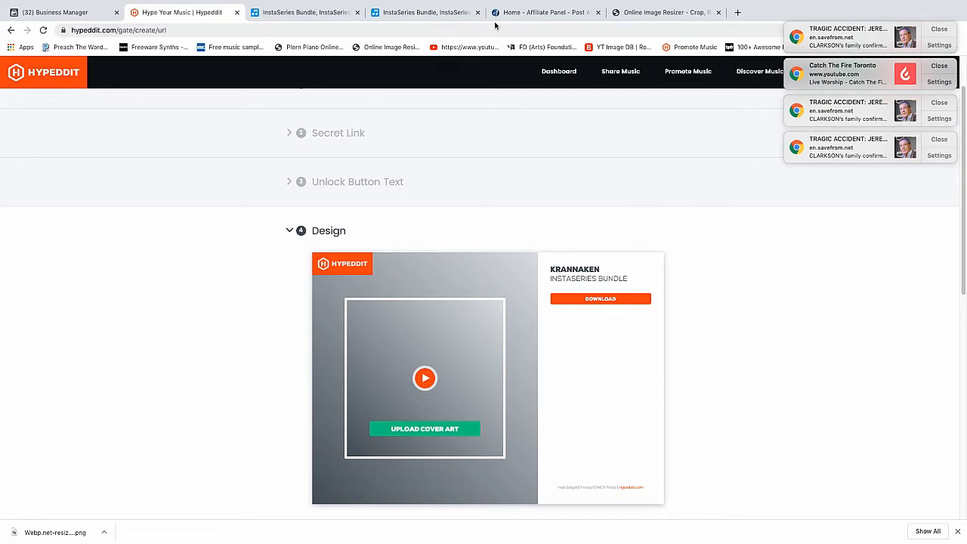
{"action": "left_click", "coordinate": [666, 12]}
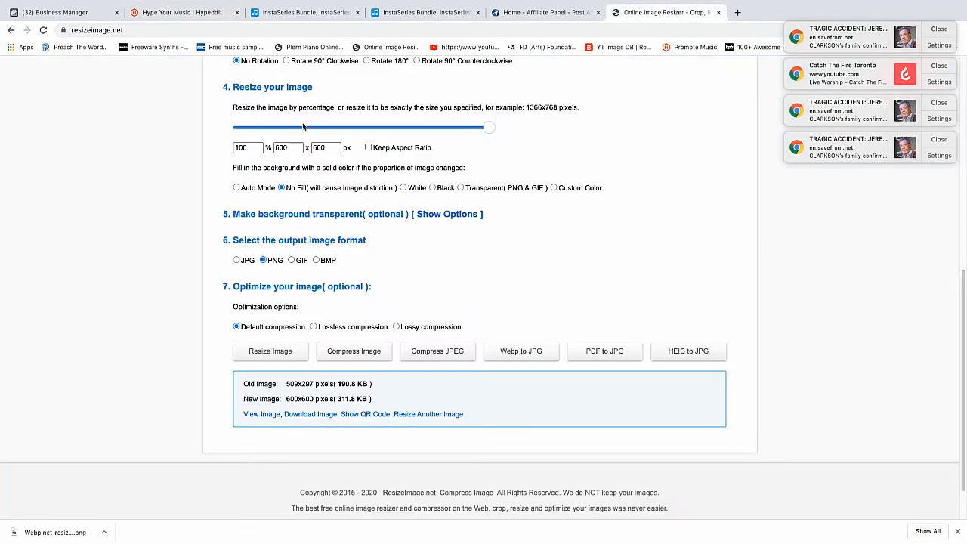
Review the 600×600 resize result on ResizeImage.net and return to the Hypeddit Design step
{"action": "scroll", "scroll_direction": "up", "scroll_amount": 3}
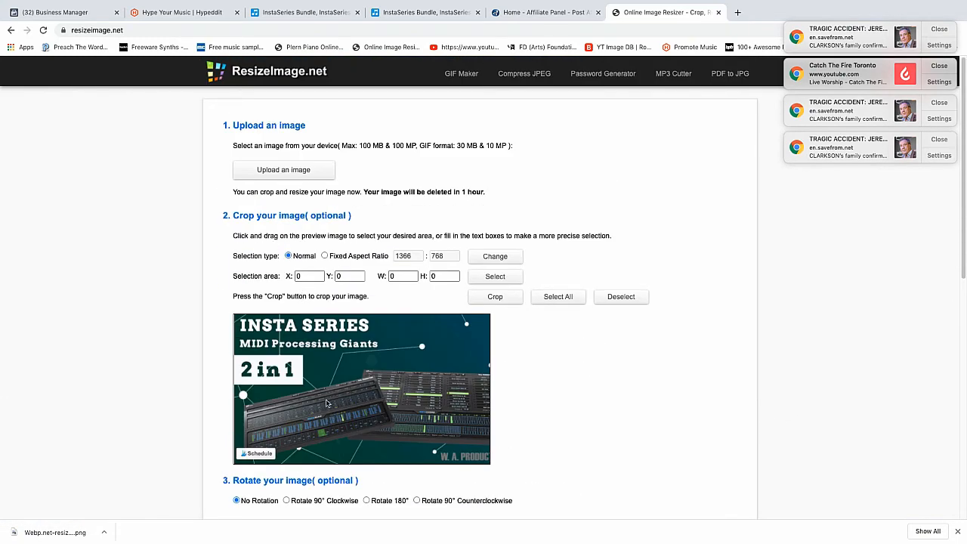
{"action": "scroll", "scroll_direction": "down", "scroll_amount": 3}
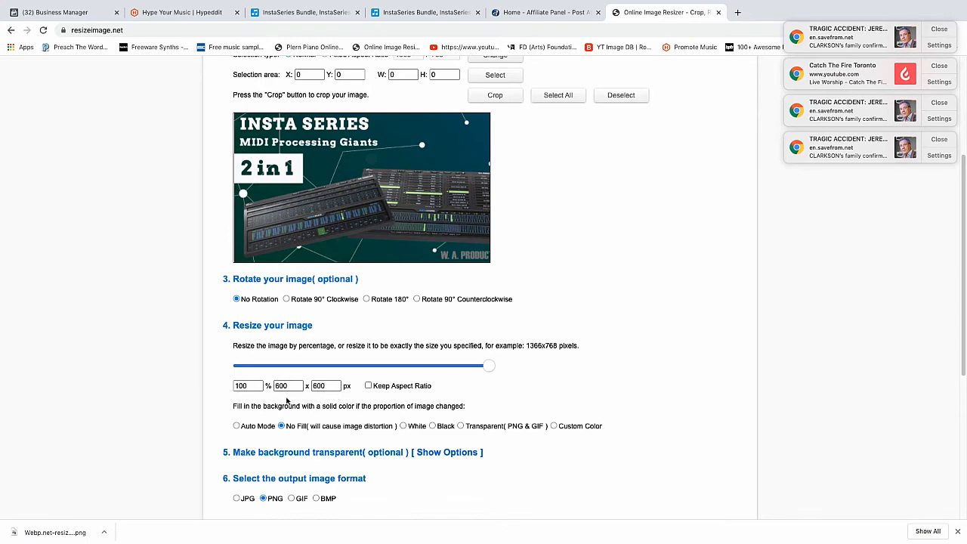
{"action": "left_click", "coordinate": [269, 384]}
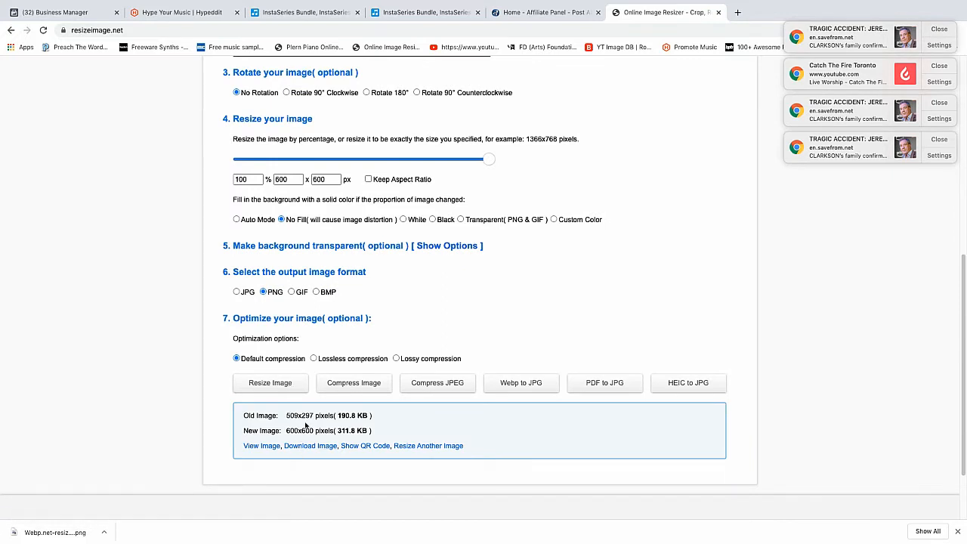
{"action": "mouse_move", "coordinate": [299, 454]}
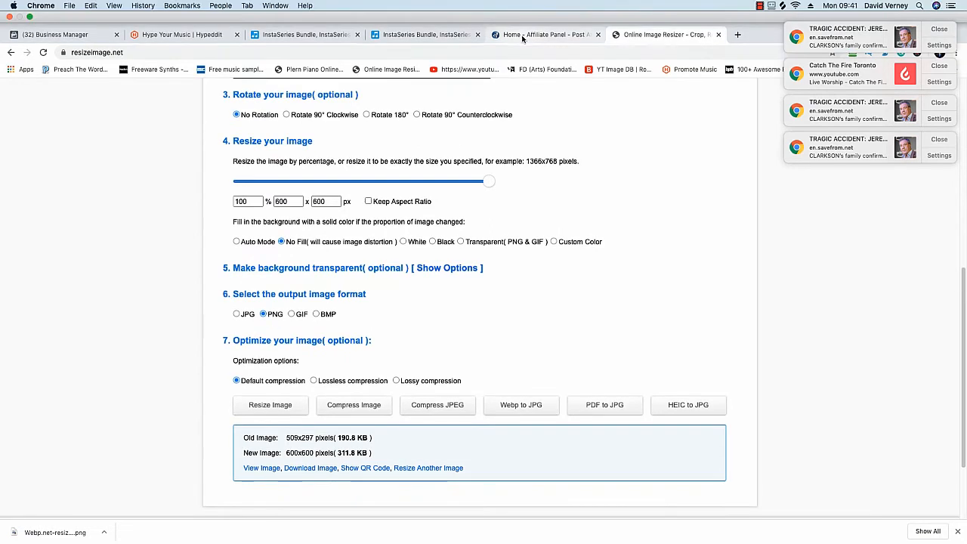
{"action": "mouse_move", "coordinate": [523, 34]}
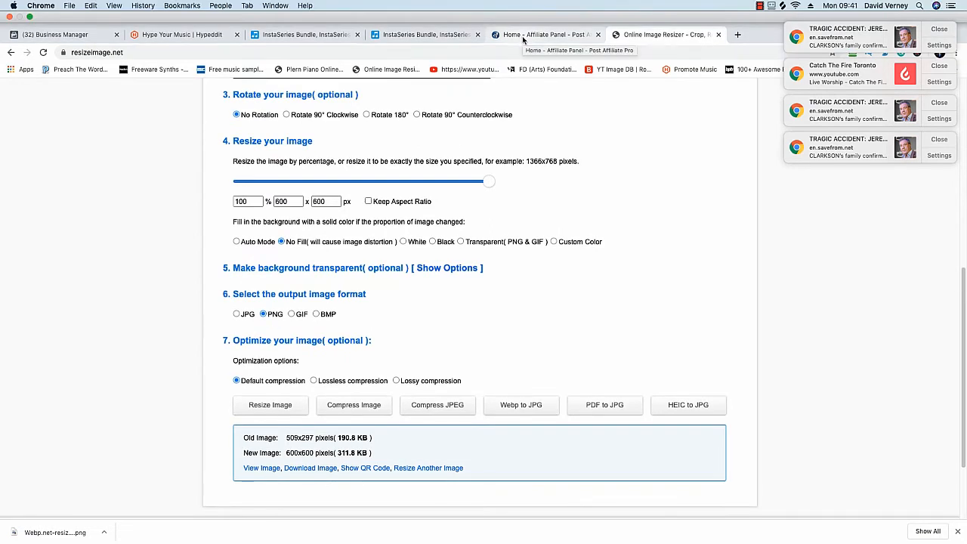
{"action": "scroll", "scroll_direction": "up", "scroll_amount": 3}
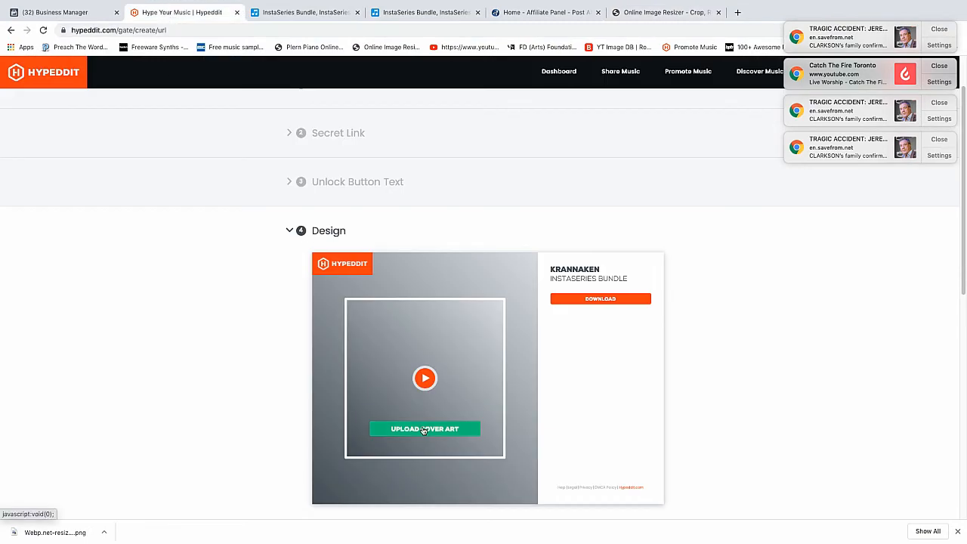
Upload the square InstaSeries PNG as cover art and select Custom colors
{"action": "left_click", "coordinate": [425, 429]}
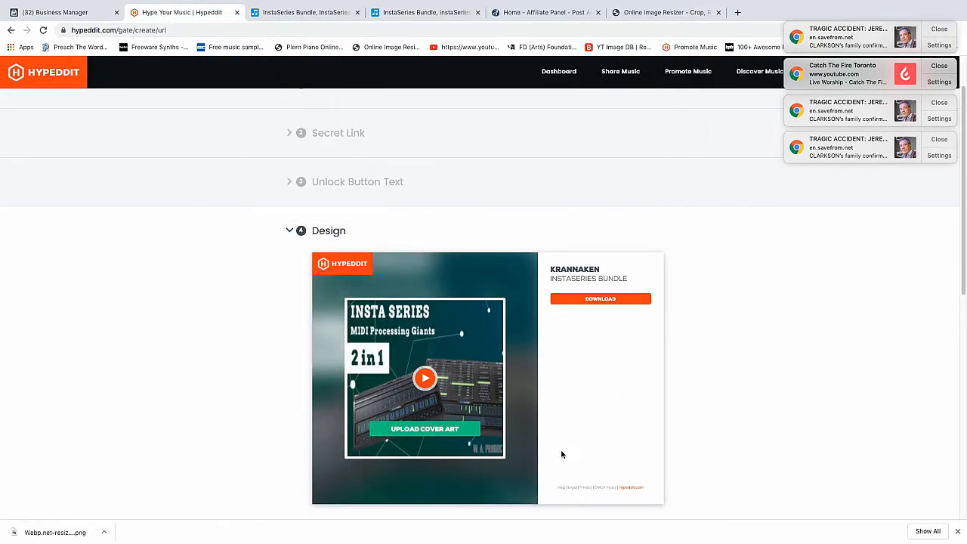
{"action": "scroll", "scroll_direction": "down", "scroll_amount": 3}
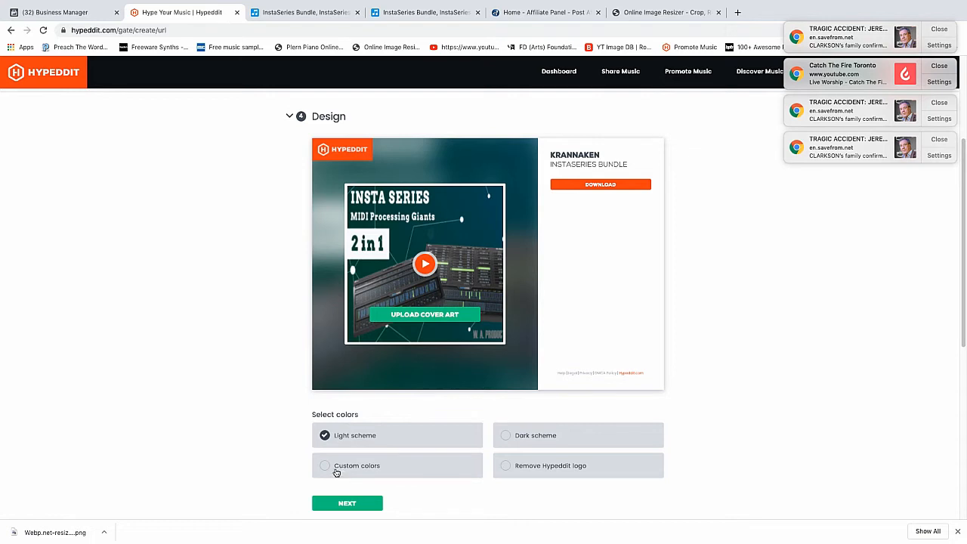
{"action": "mouse_move", "coordinate": [335, 474]}
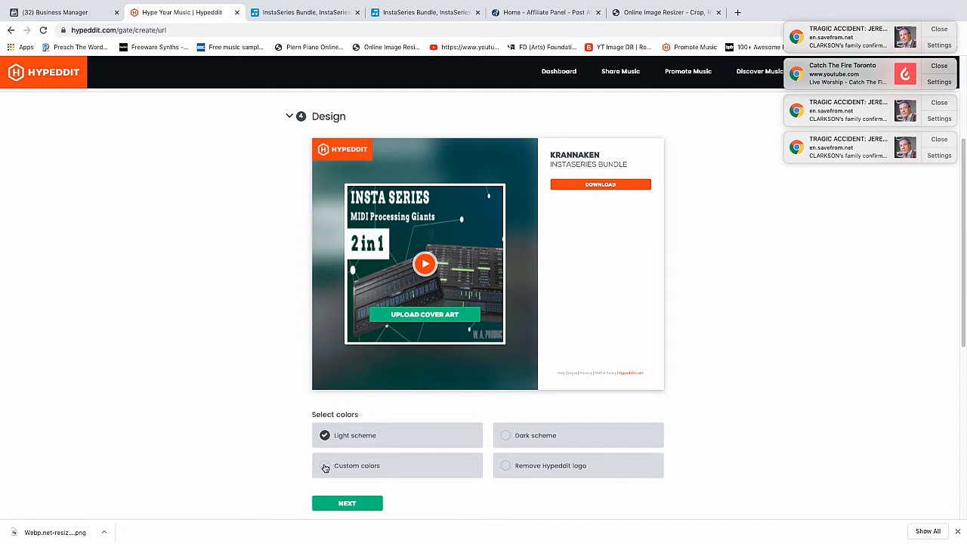
{"action": "left_click", "coordinate": [323, 466]}
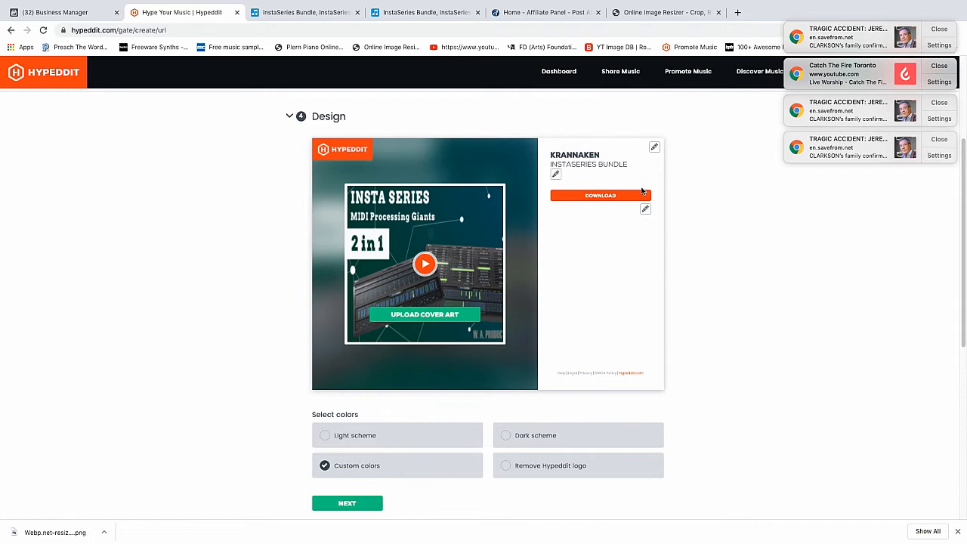
Make the page background and Download button green with white title text
{"action": "left_click", "coordinate": [655, 147]}
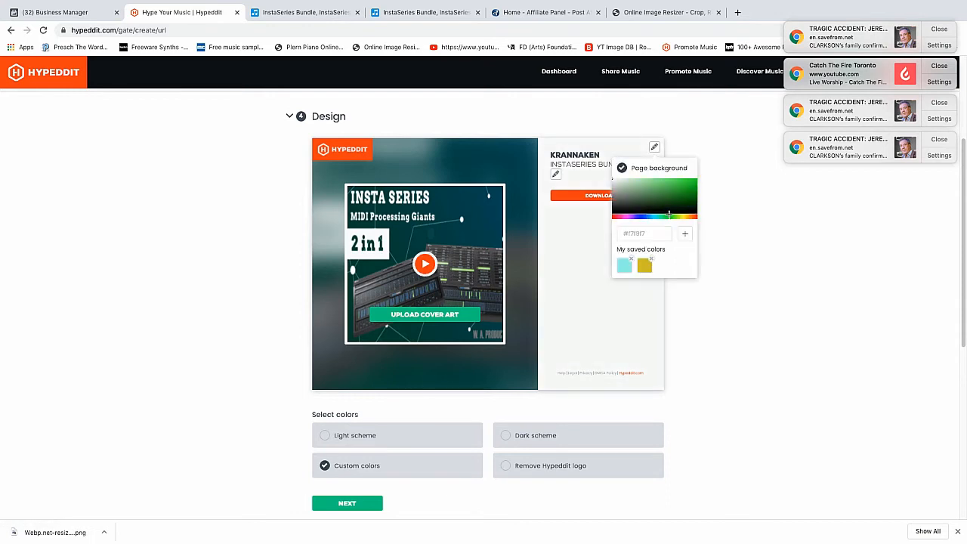
{"action": "left_click", "coordinate": [684, 199]}
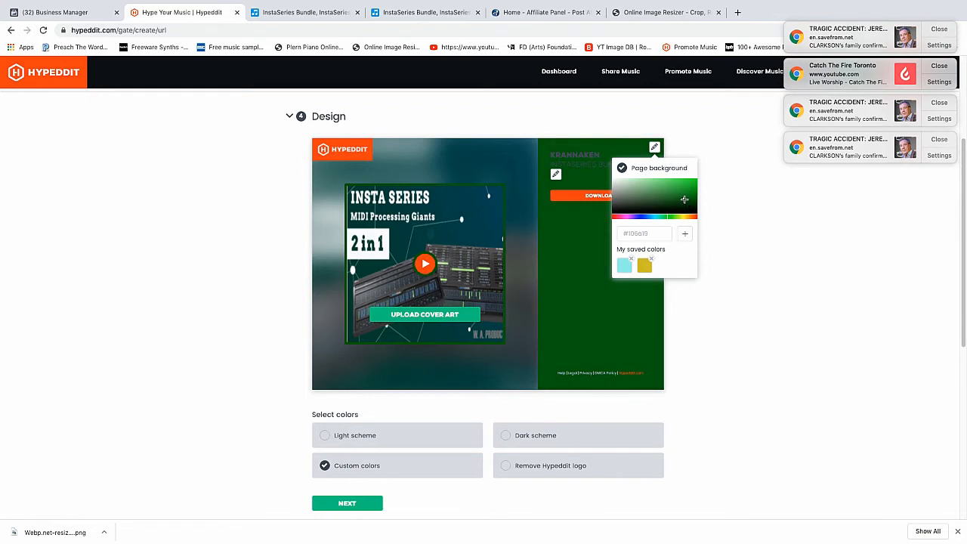
{"action": "left_click", "coordinate": [572, 281]}
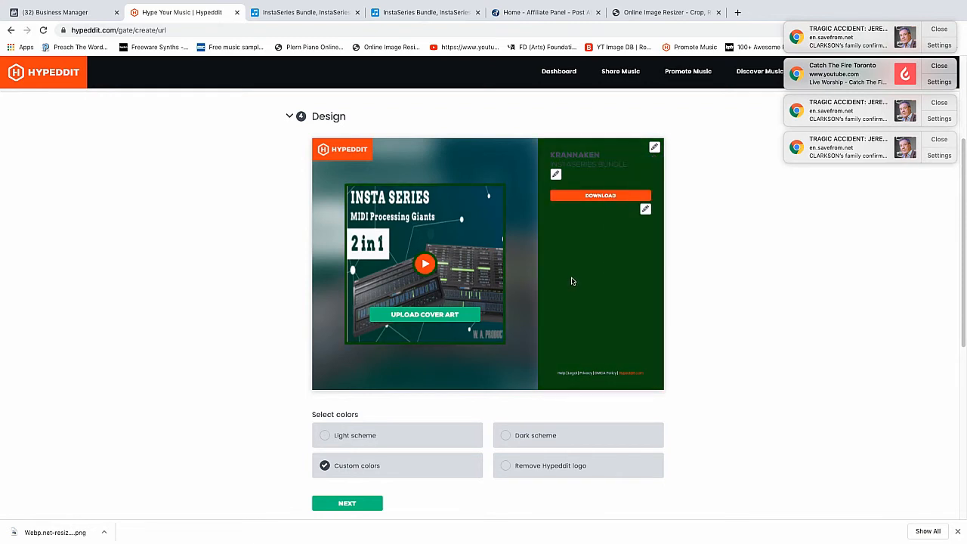
{"action": "mouse_move", "coordinate": [645, 208]}
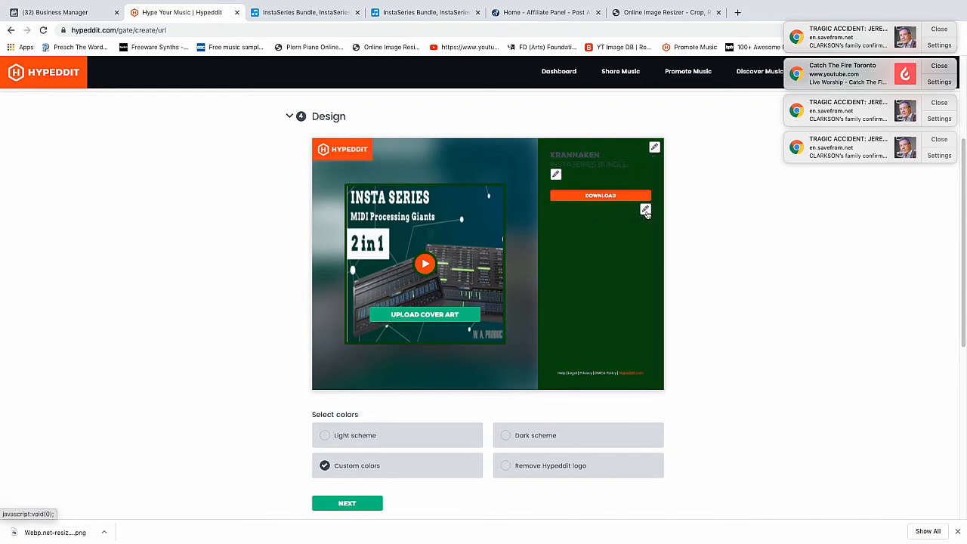
{"action": "left_click", "coordinate": [646, 208]}
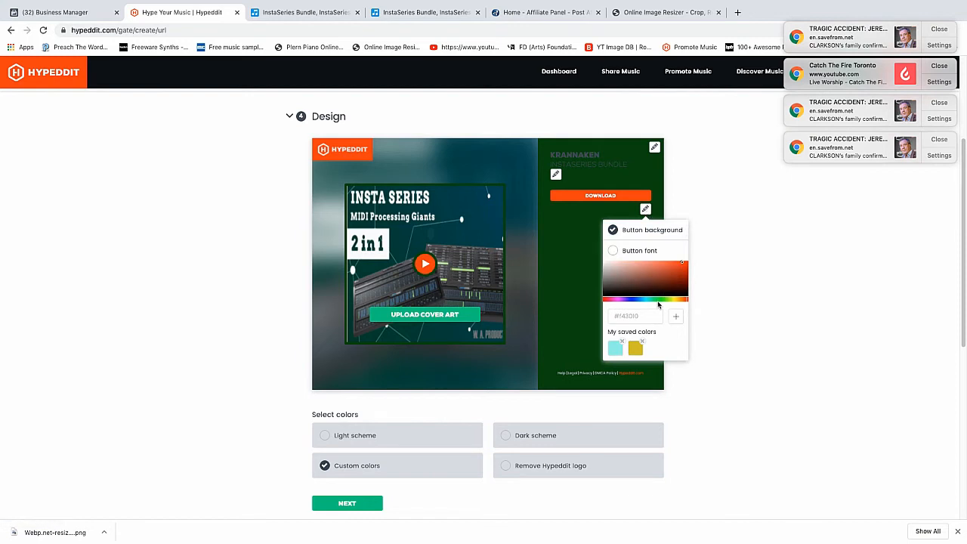
{"action": "left_click", "coordinate": [656, 272]}
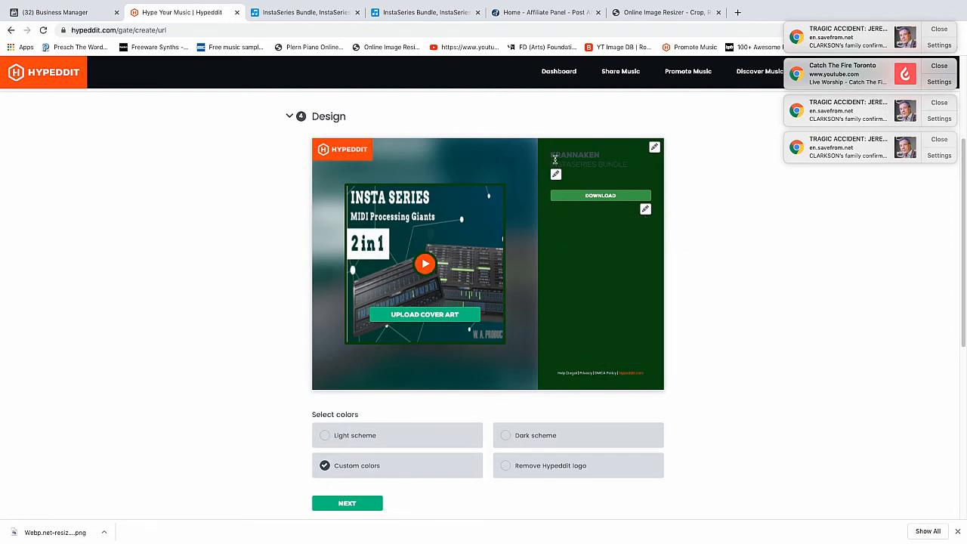
{"action": "left_click", "coordinate": [556, 175]}
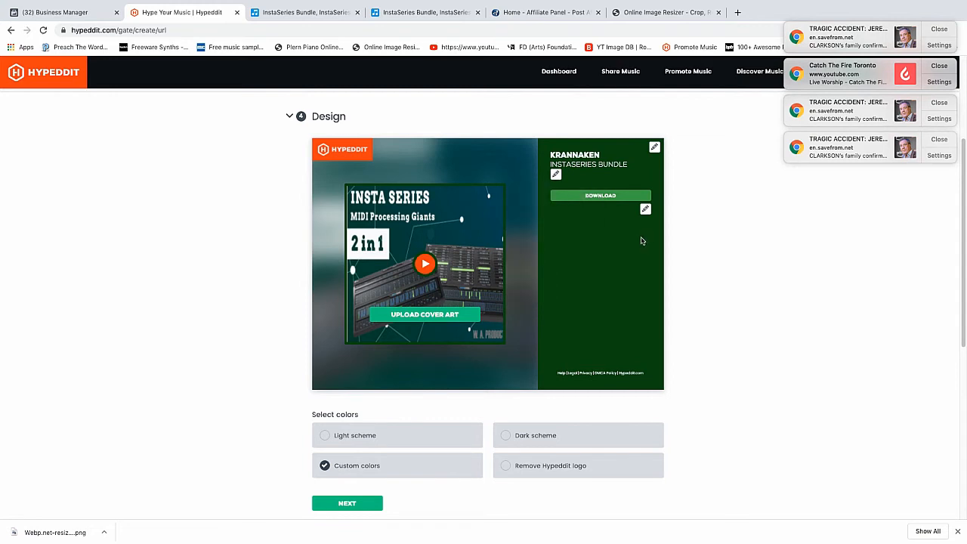
{"action": "mouse_move", "coordinate": [610, 263]}
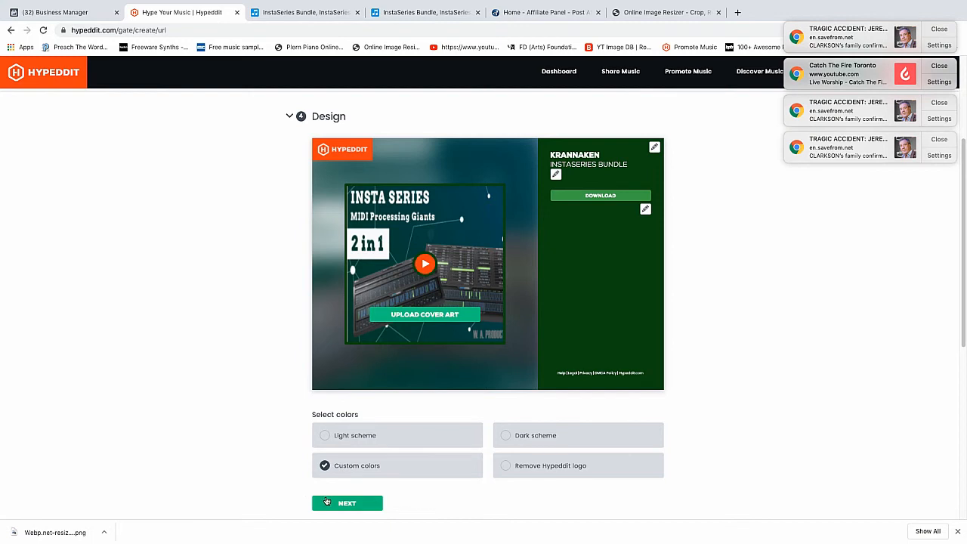
Finish the design and add facebook.com/krannaken as a Facebook page to follow
{"action": "left_click", "coordinate": [347, 502]}
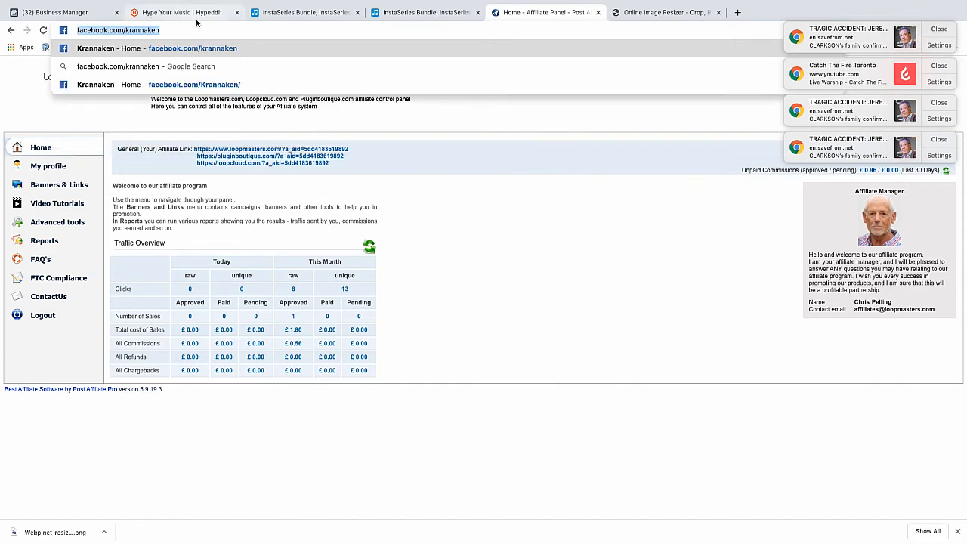
{"action": "left_click", "coordinate": [181, 12]}
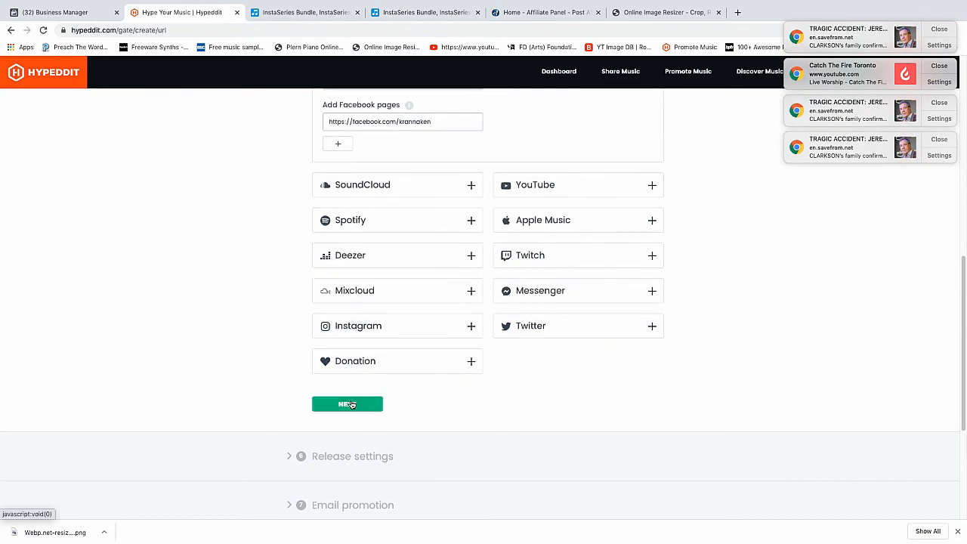
Continue past the Facebook step, email promotion and Facebook pixel without changing their optional settings
{"action": "left_click", "coordinate": [347, 404]}
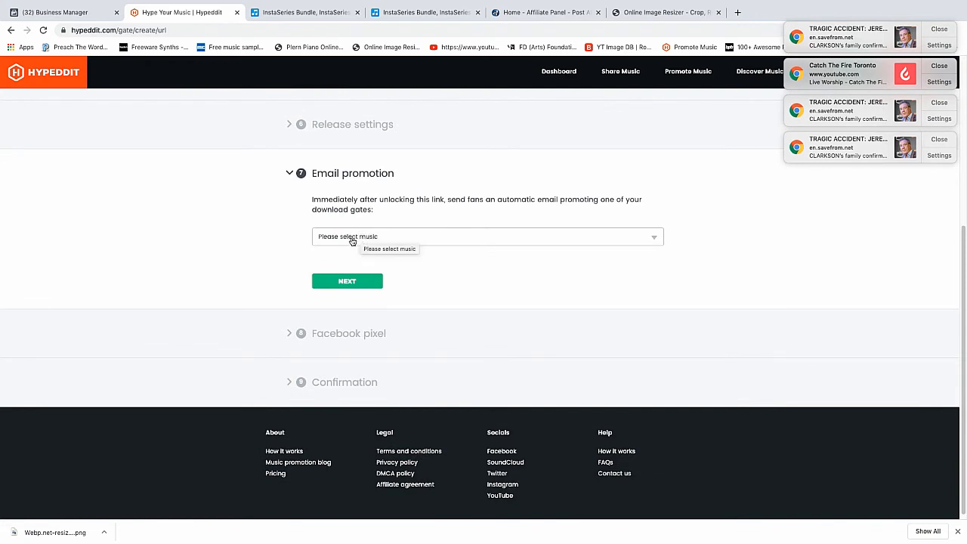
{"action": "left_click", "coordinate": [487, 236]}
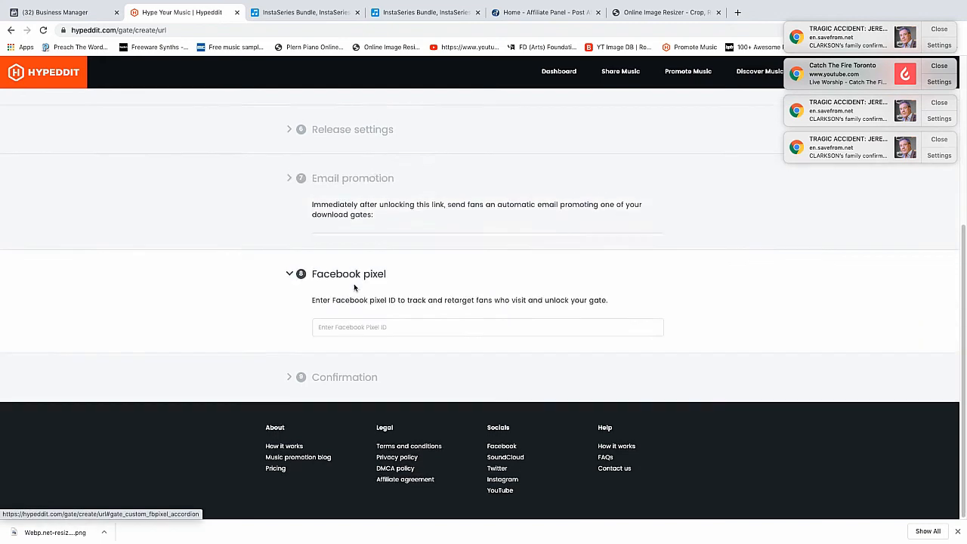
{"action": "scroll", "scroll_direction": "down", "scroll_amount": 3}
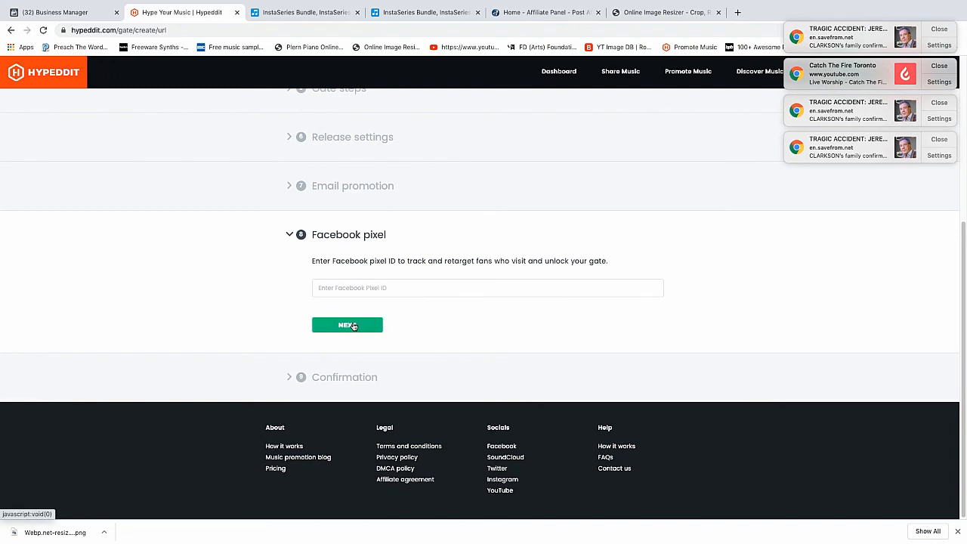
{"action": "left_click", "coordinate": [348, 325]}
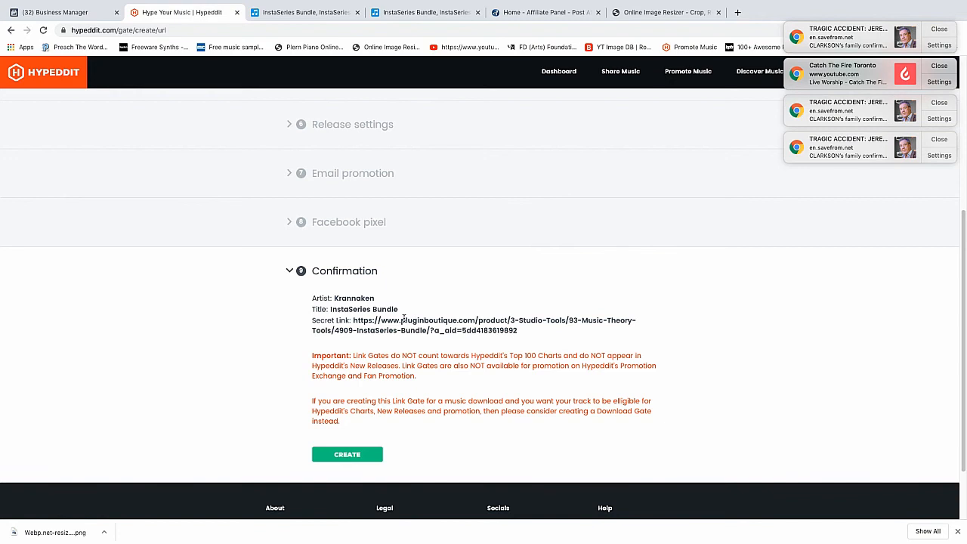
{"action": "mouse_move", "coordinate": [393, 378]}
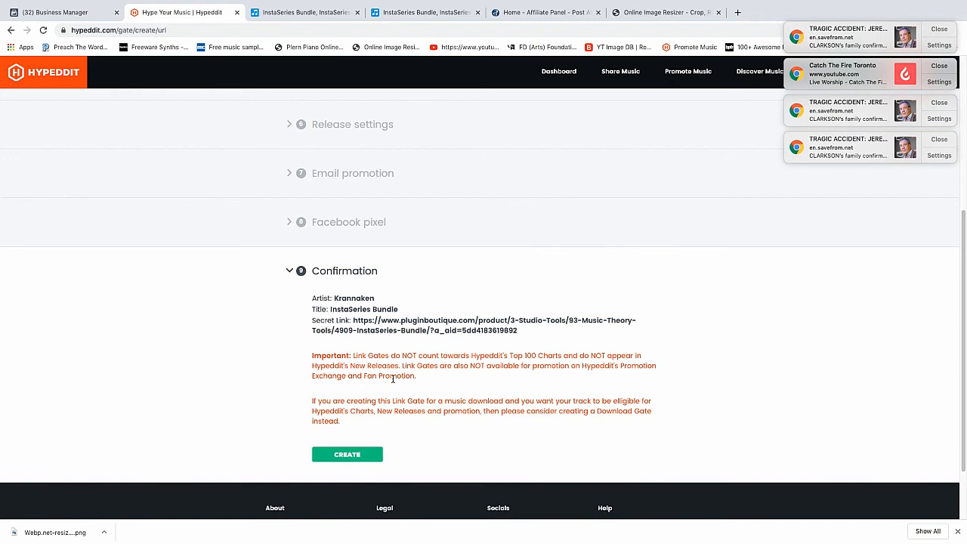
Create the link gate from the Confirmation step so its shareable link is ready to copy
{"action": "left_click", "coordinate": [347, 453]}
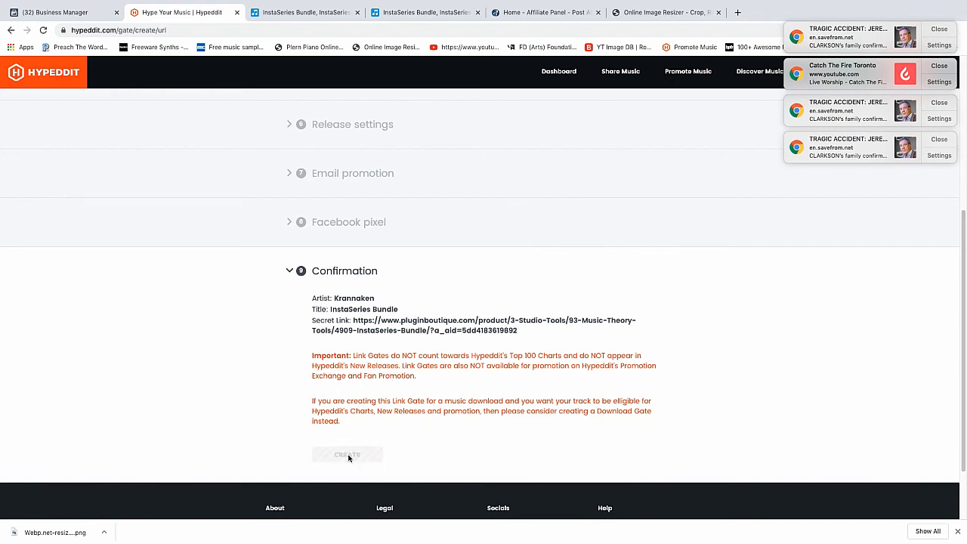
{"action": "left_click", "coordinate": [348, 453]}
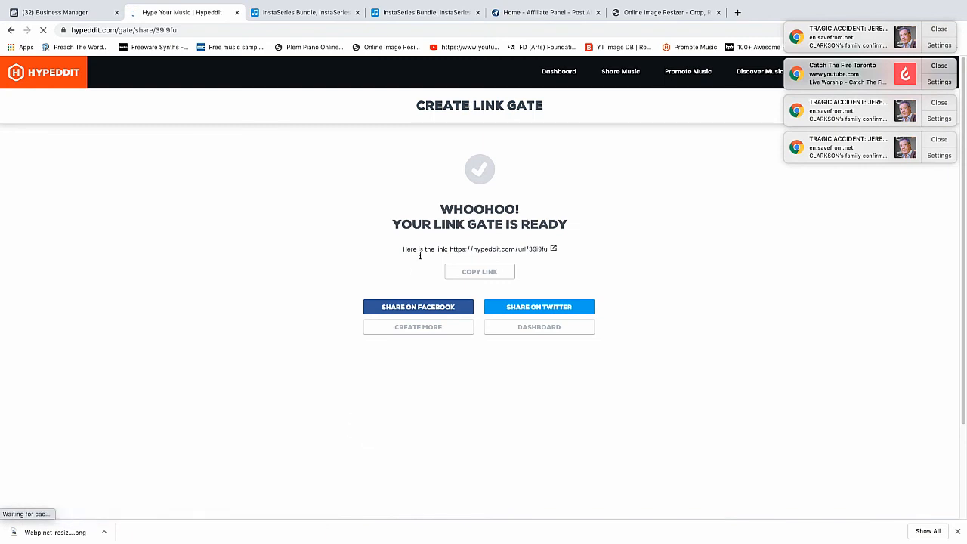
{"action": "mouse_move", "coordinate": [417, 161]}
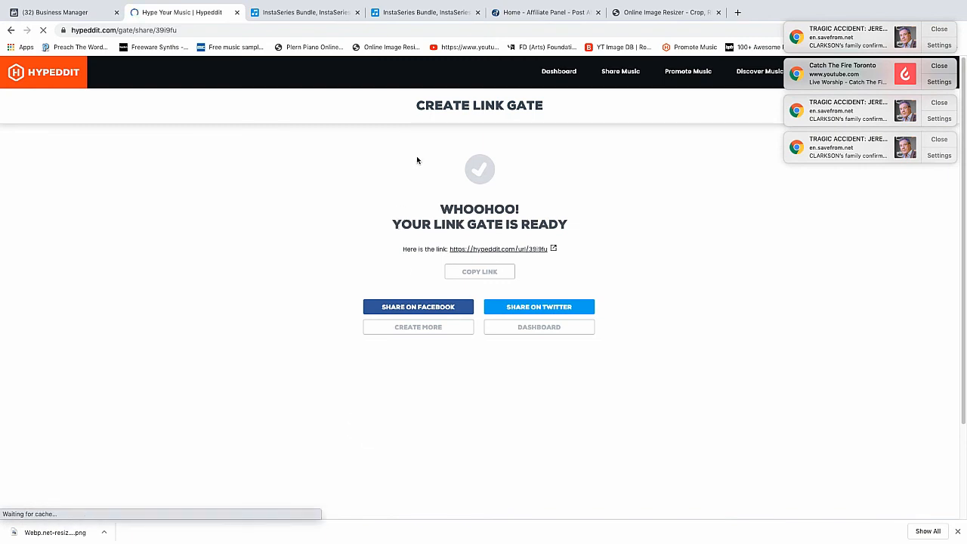